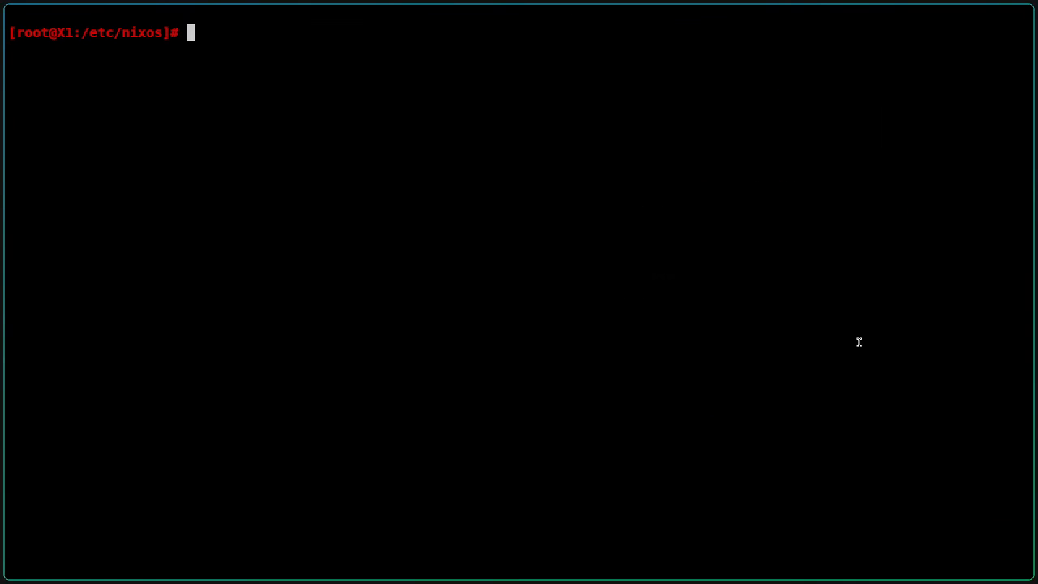
mouse_move(23, 24)
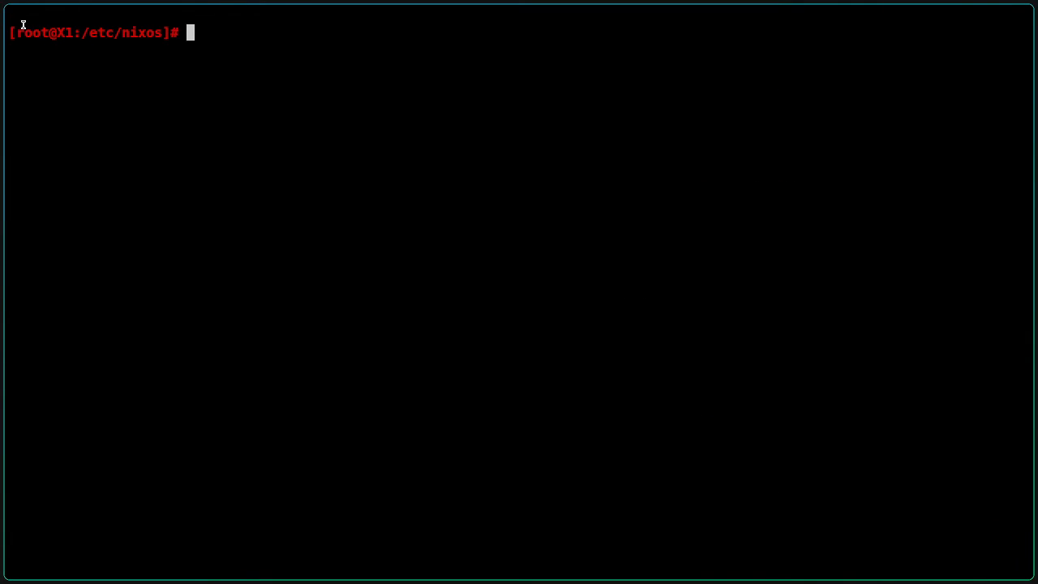
Step: List the /etc/nixos files (flake.nix, configuration.nix, hyprland.nix) and begin a nano command
double_click(31, 32)
text(ls)
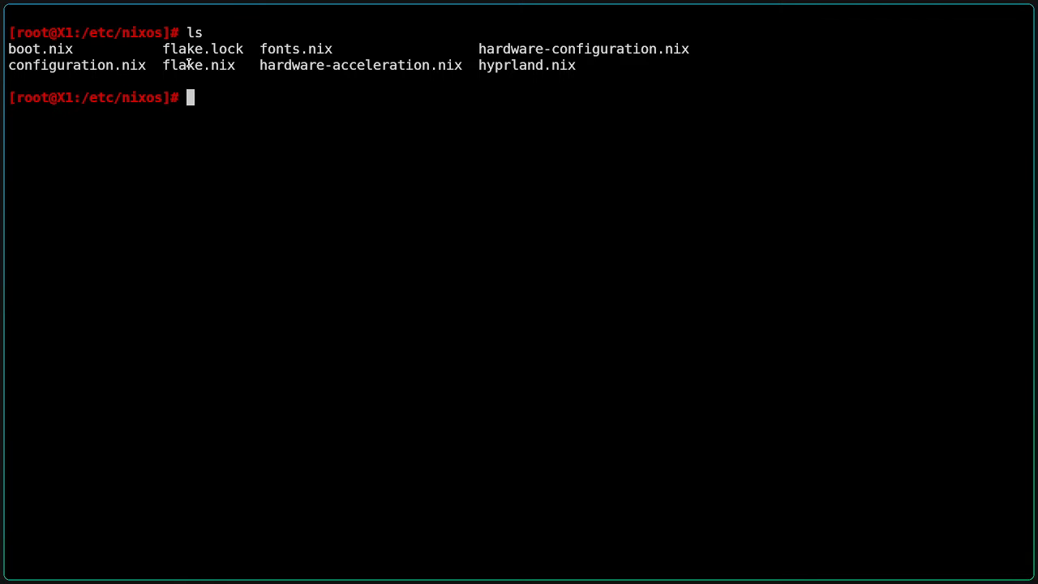
text(nano)
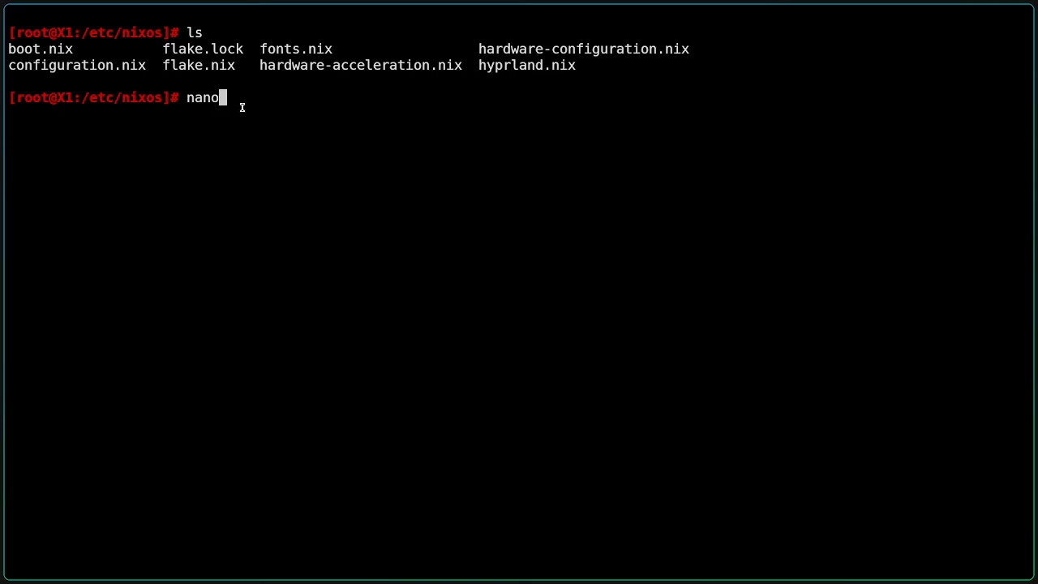
Step: Review flake.nix in nano, highlighting the inputs passed through specialArgs for the X1 system
key(Return)
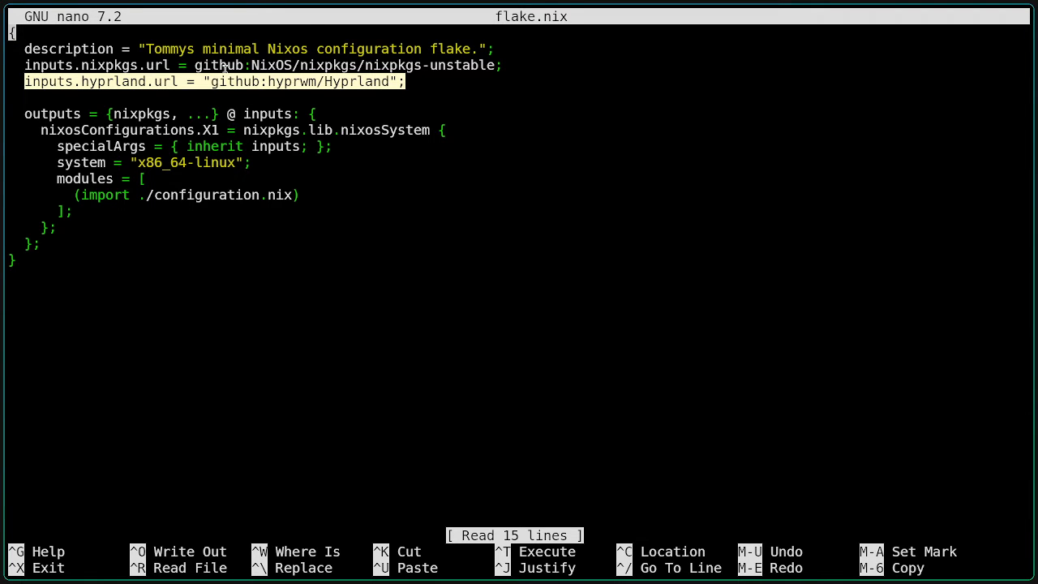
mouse_move(328, 110)
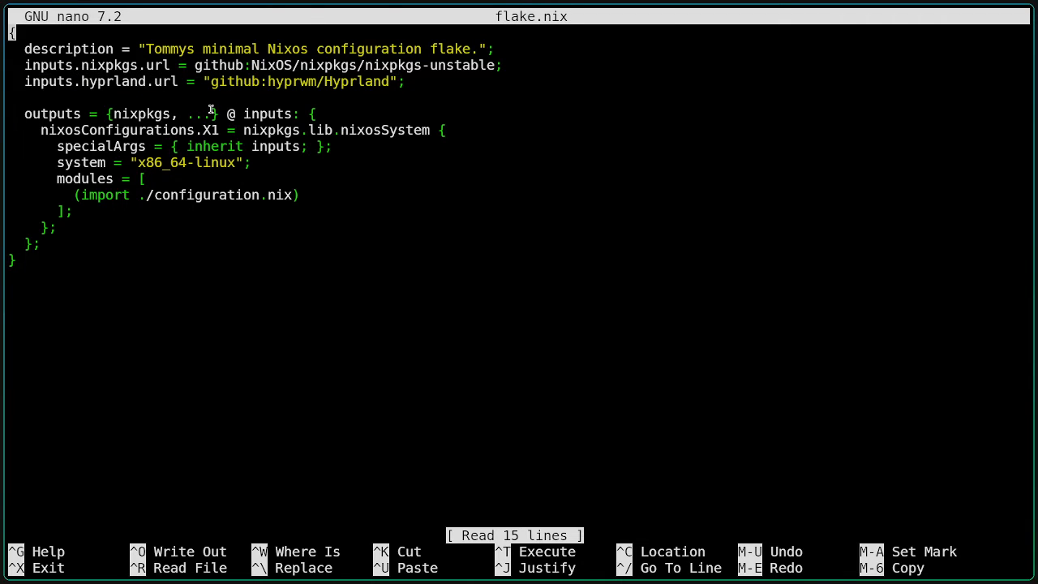
mouse_move(250, 152)
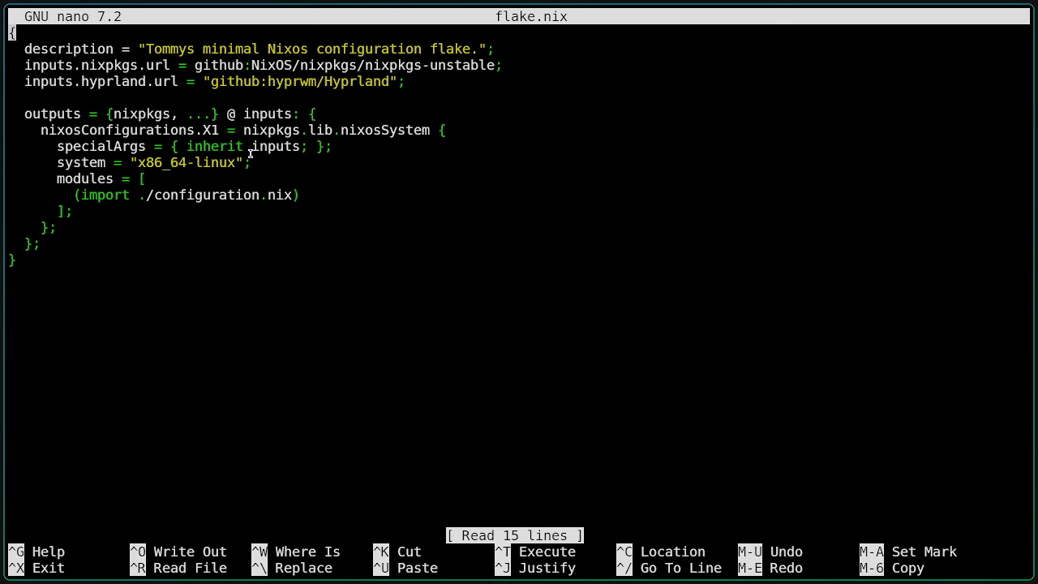
double_click(276, 146)
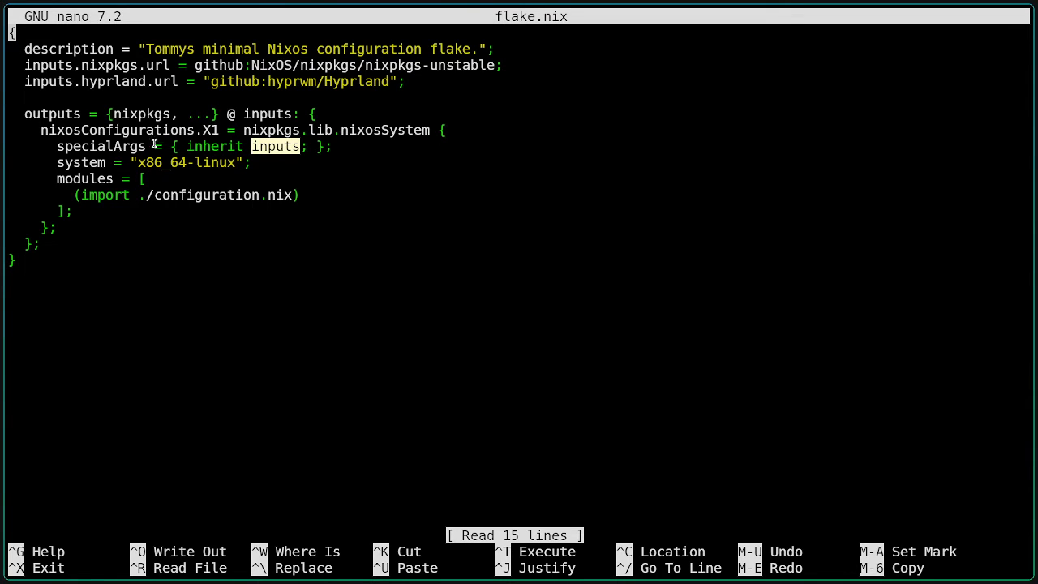
mouse_move(207, 162)
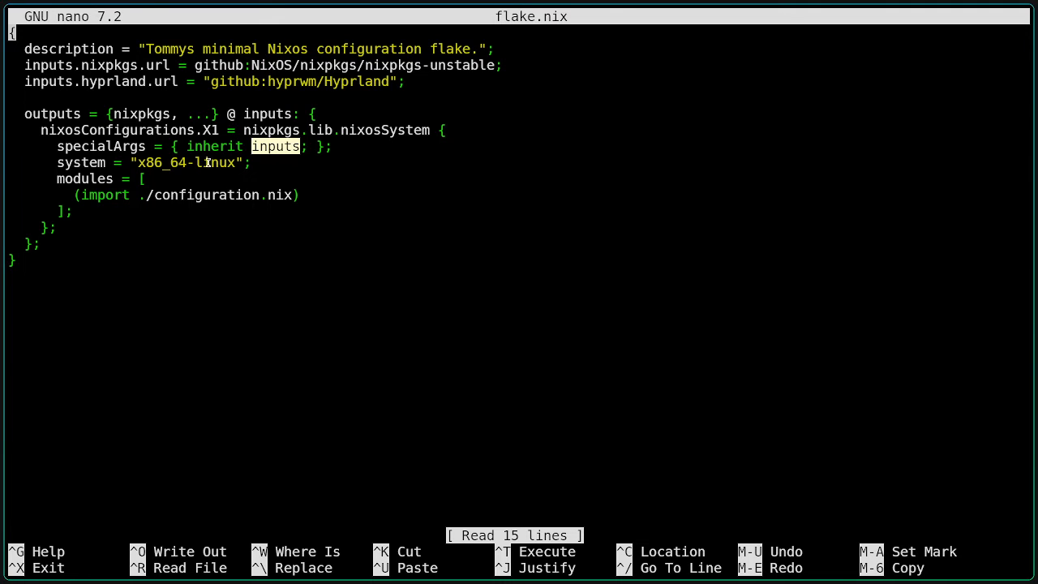
mouse_move(165, 152)
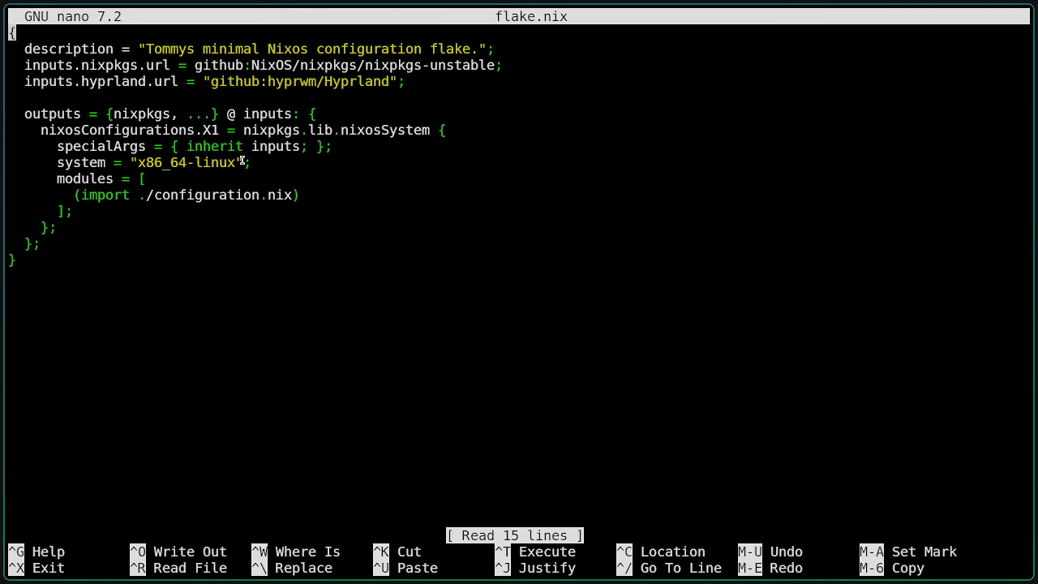
mouse_move(230, 144)
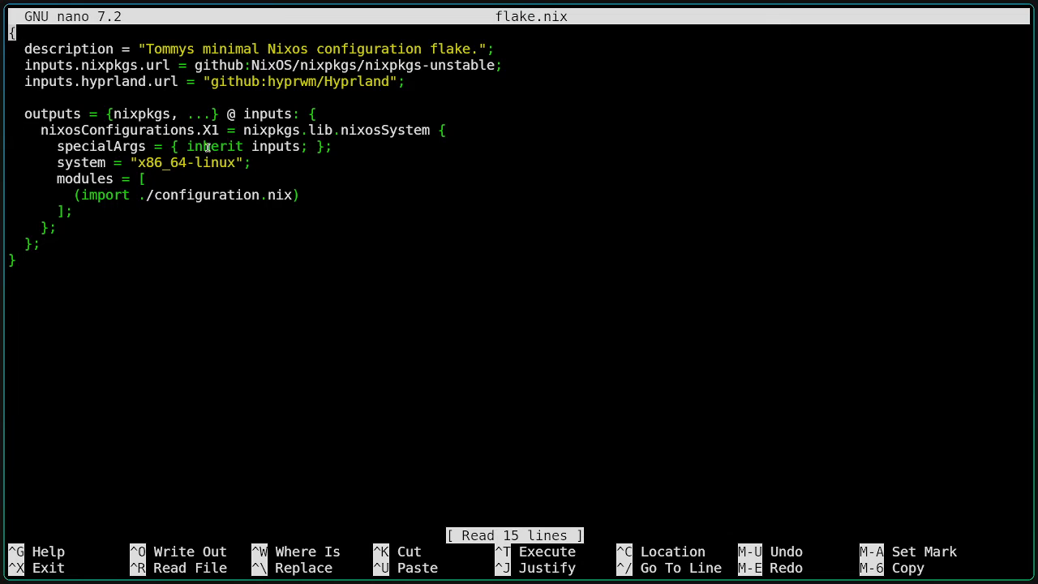
mouse_move(171, 136)
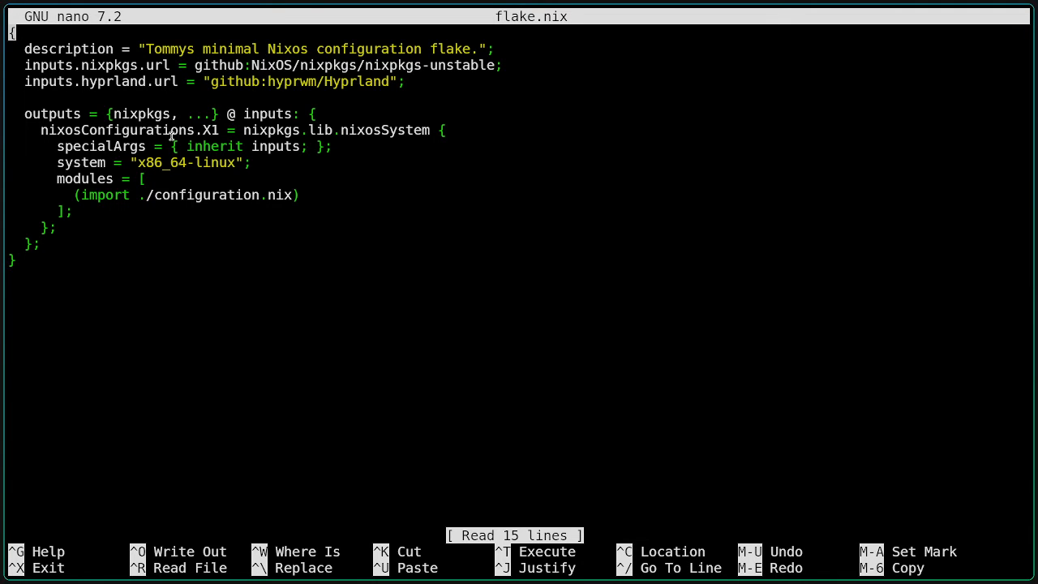
mouse_move(188, 33)
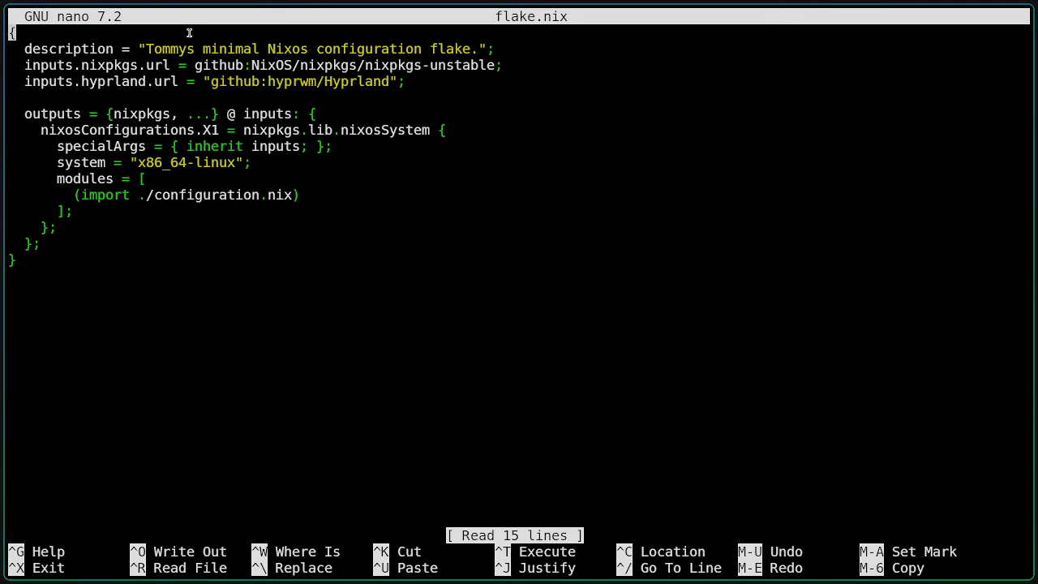
mouse_move(177, 127)
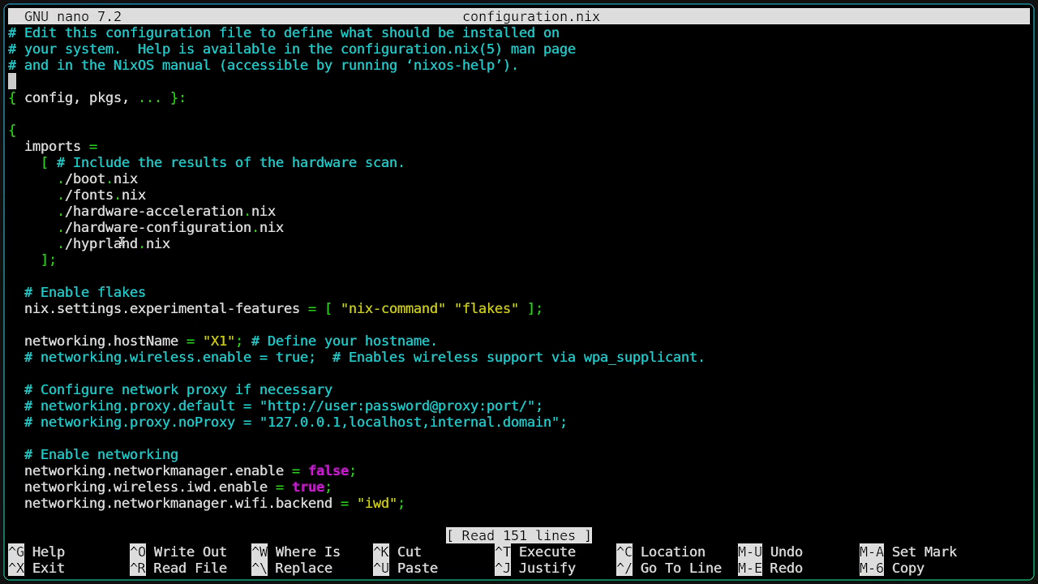
Step: Confirm the ./hyprland.nix import in configuration.nix, then switch nano over to hyprland.nix
double_click(112, 243)
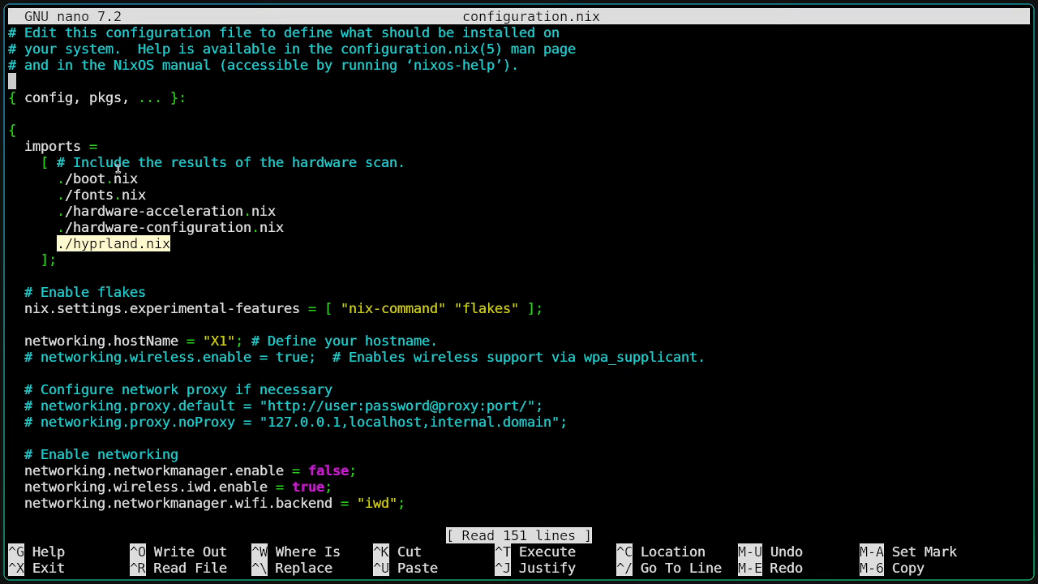
key(ctrl+x)
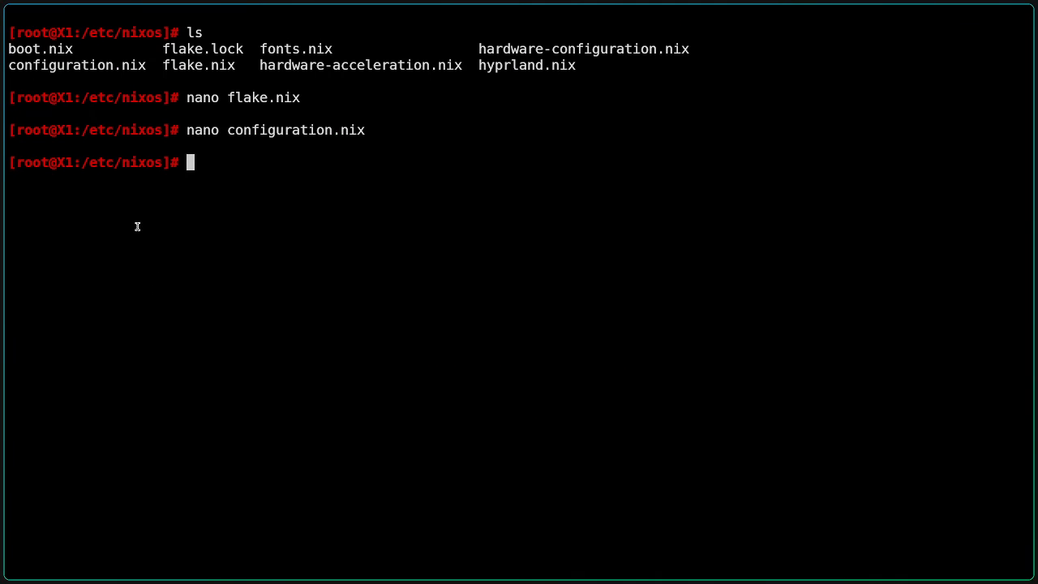
text(nano hyprland.nix)
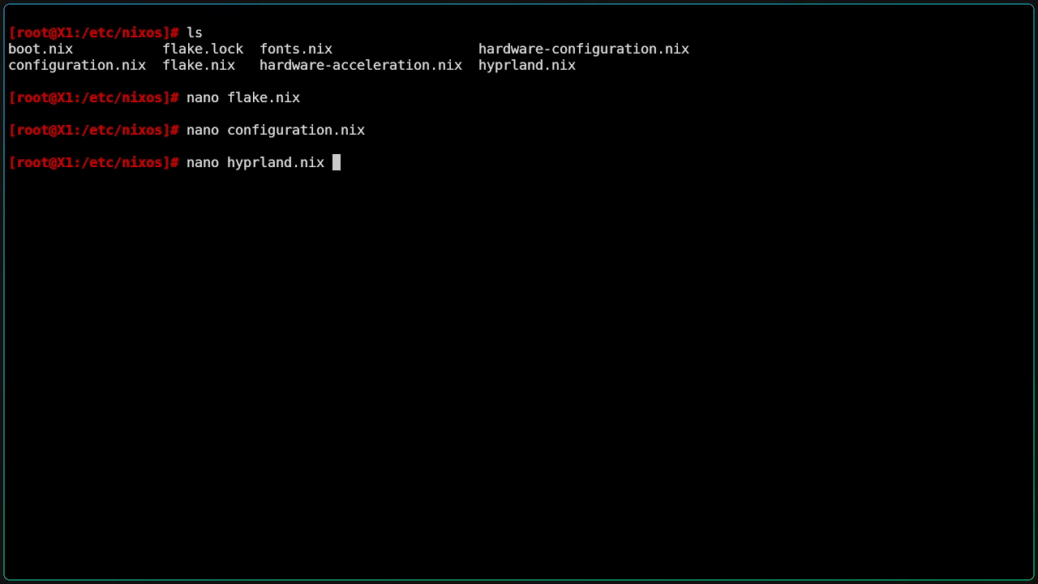
key(Return)
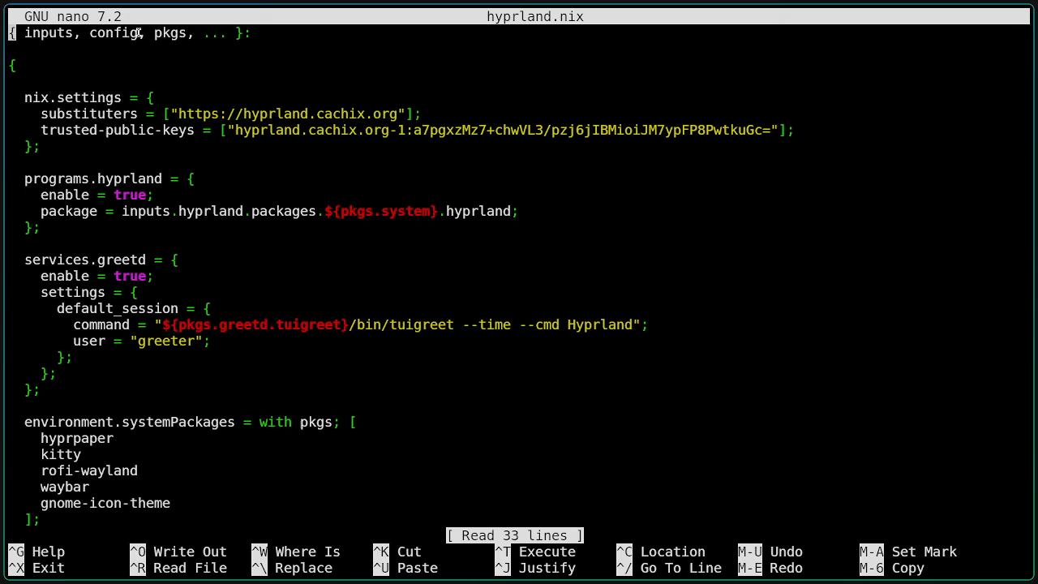
mouse_move(152, 52)
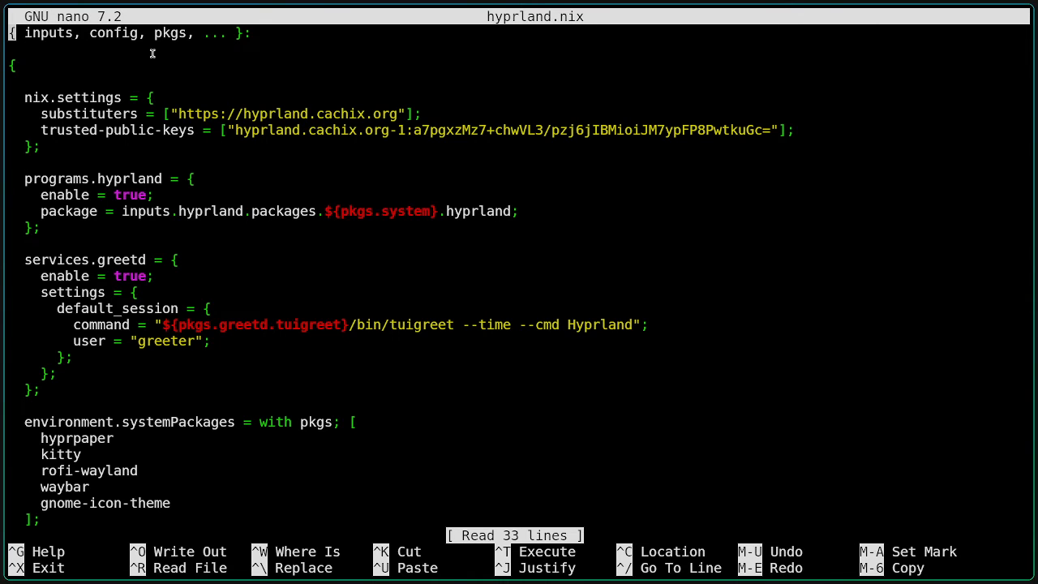
mouse_move(117, 91)
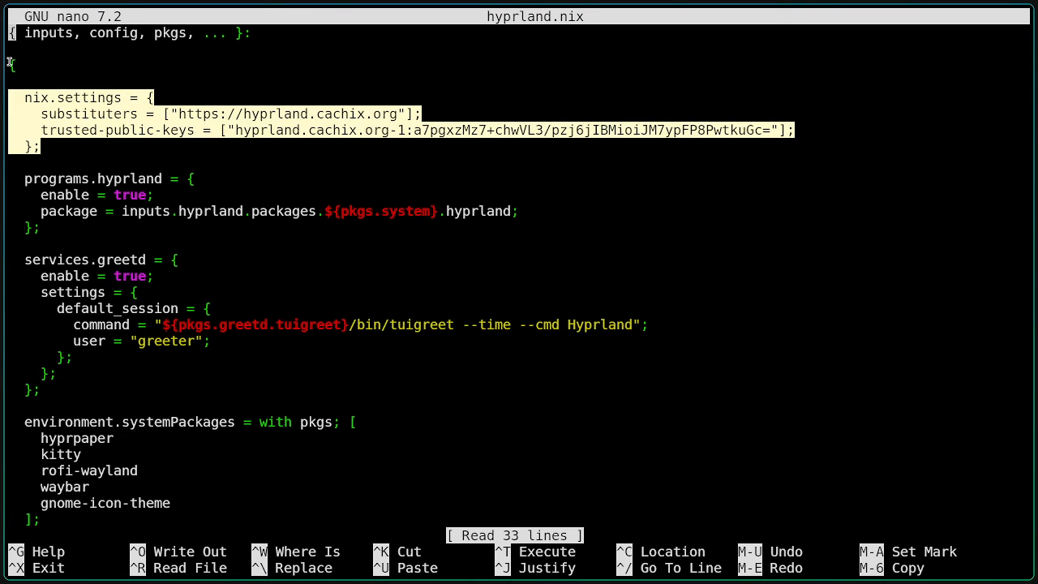
mouse_move(180, 94)
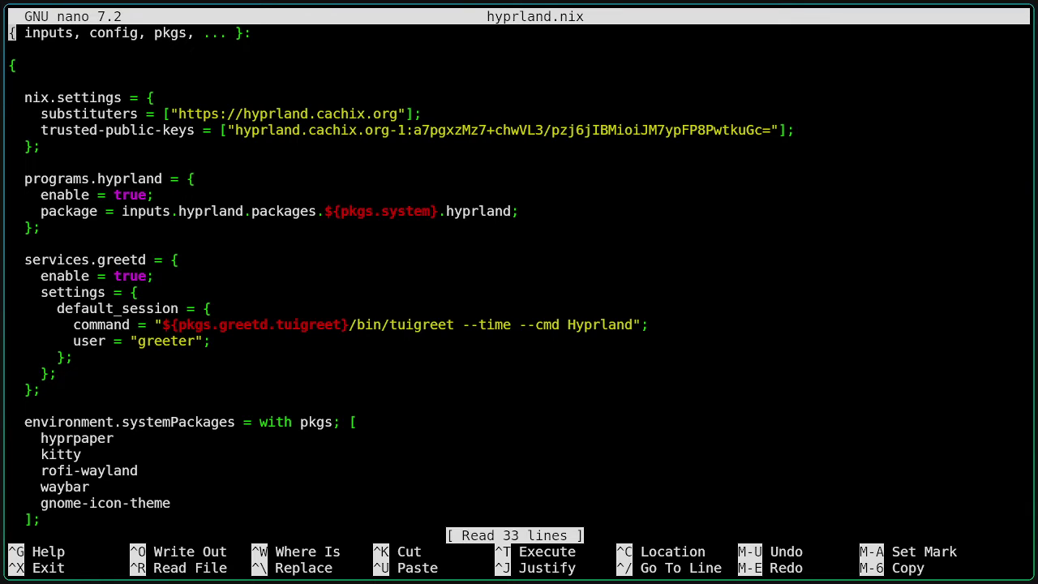
mouse_move(140, 139)
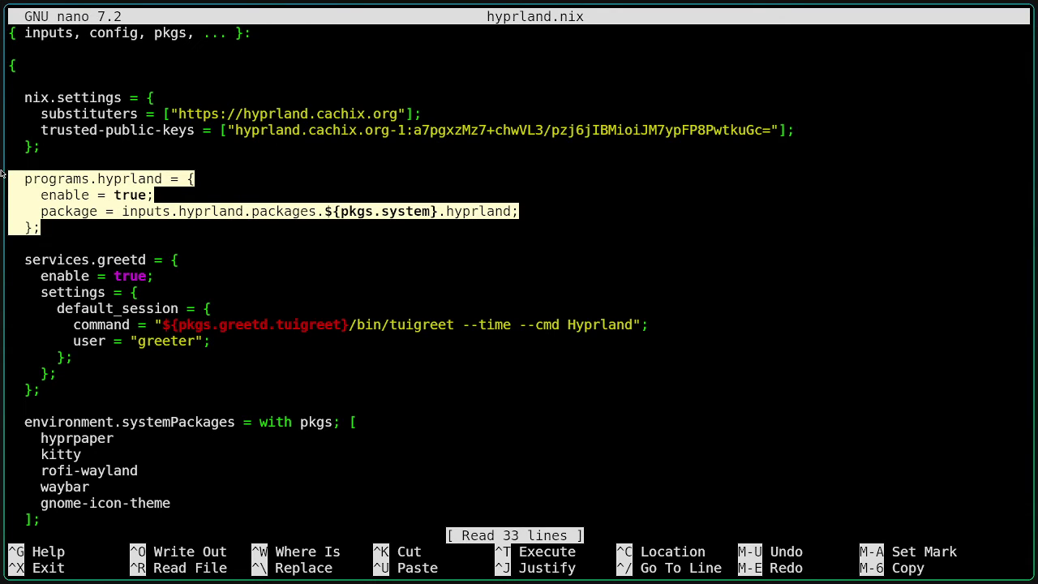
click(104, 228)
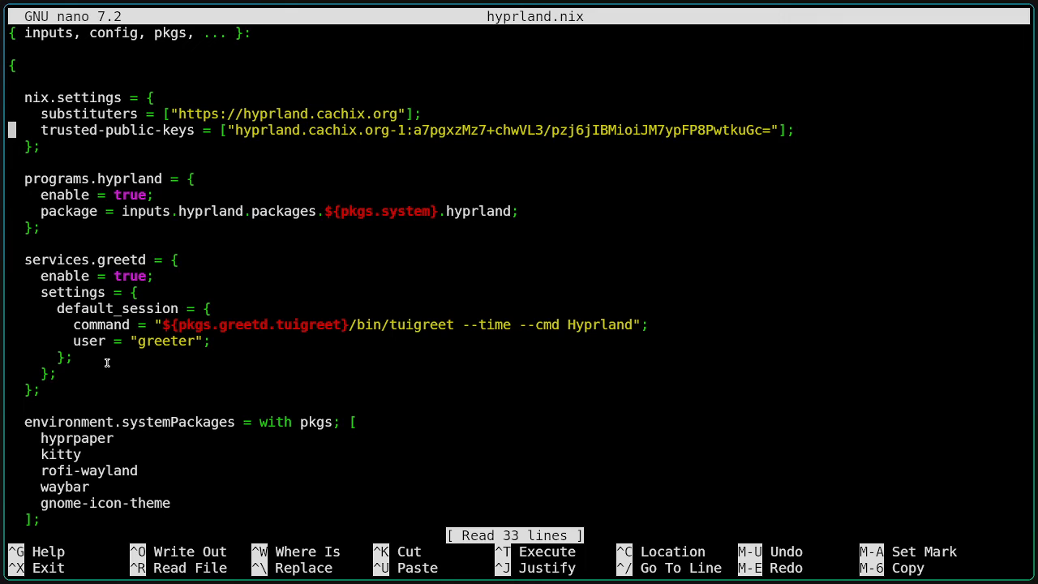
mouse_move(289, 359)
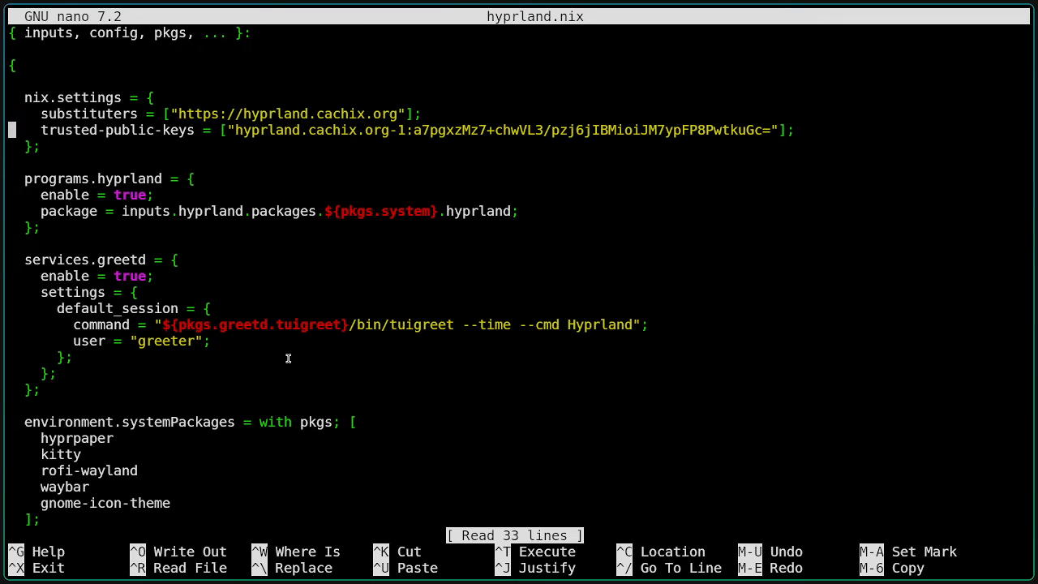
mouse_move(290, 303)
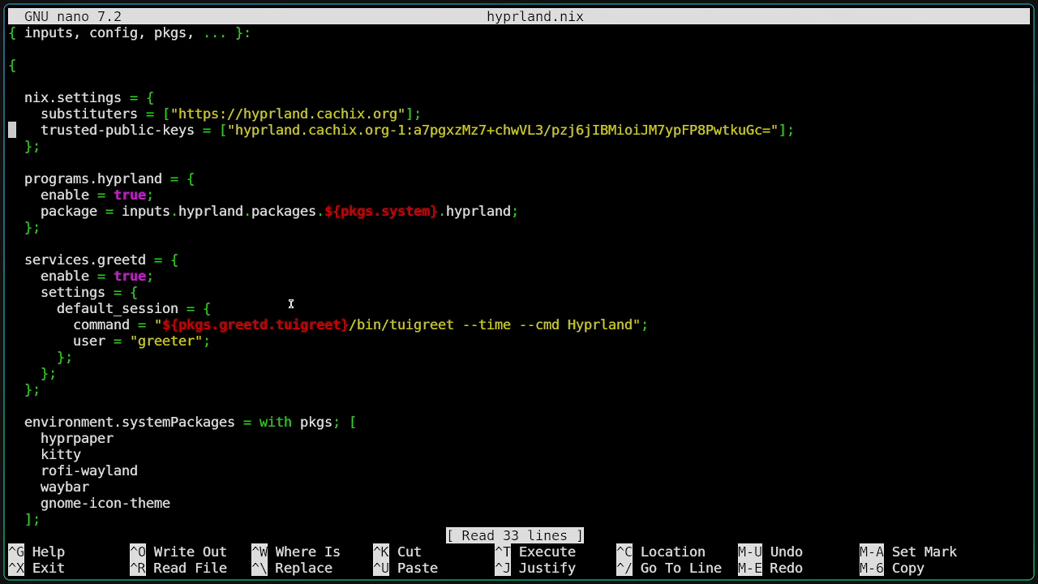
text(f)
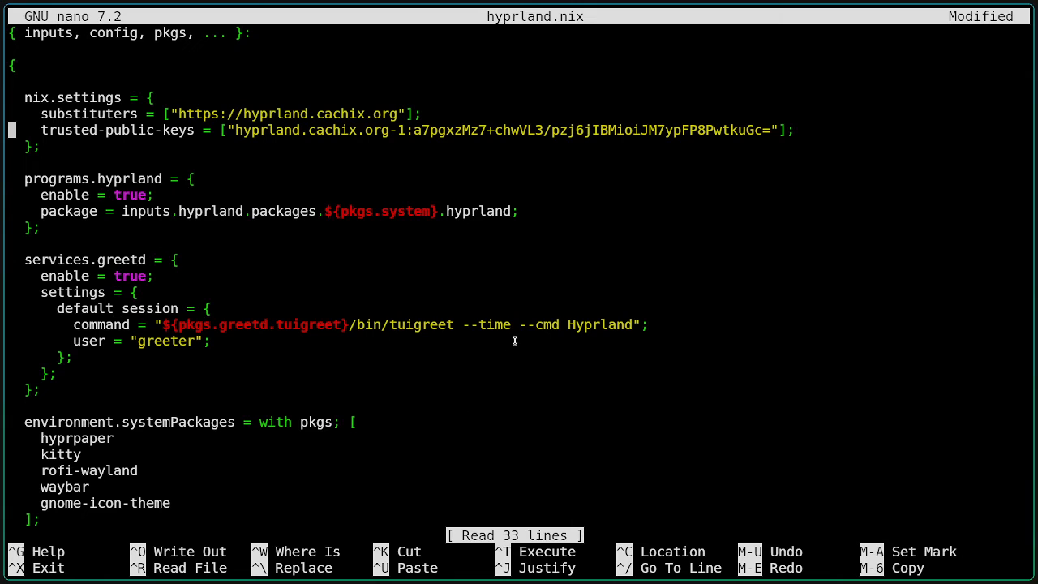
mouse_move(105, 271)
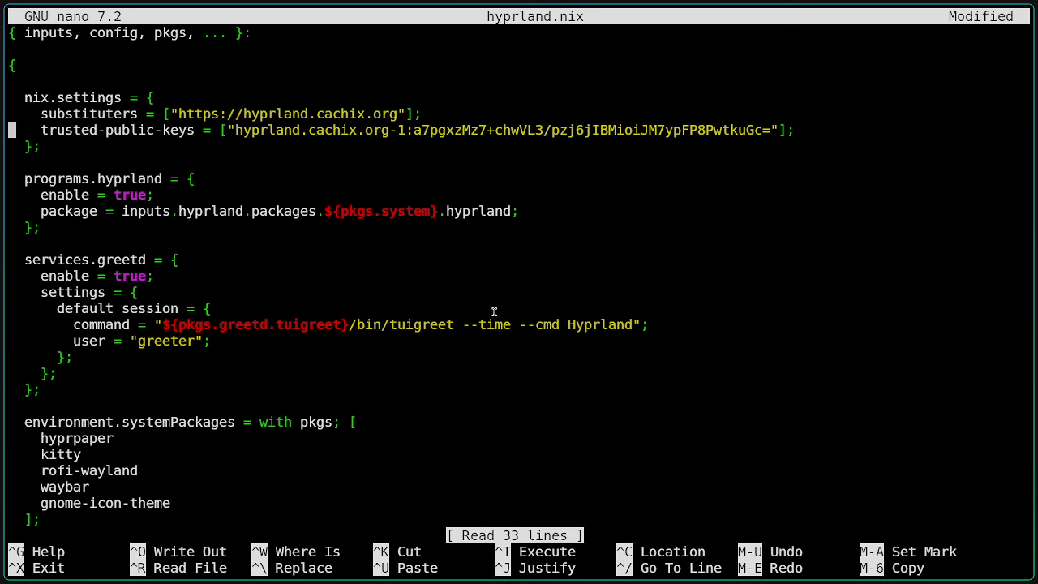
mouse_move(568, 324)
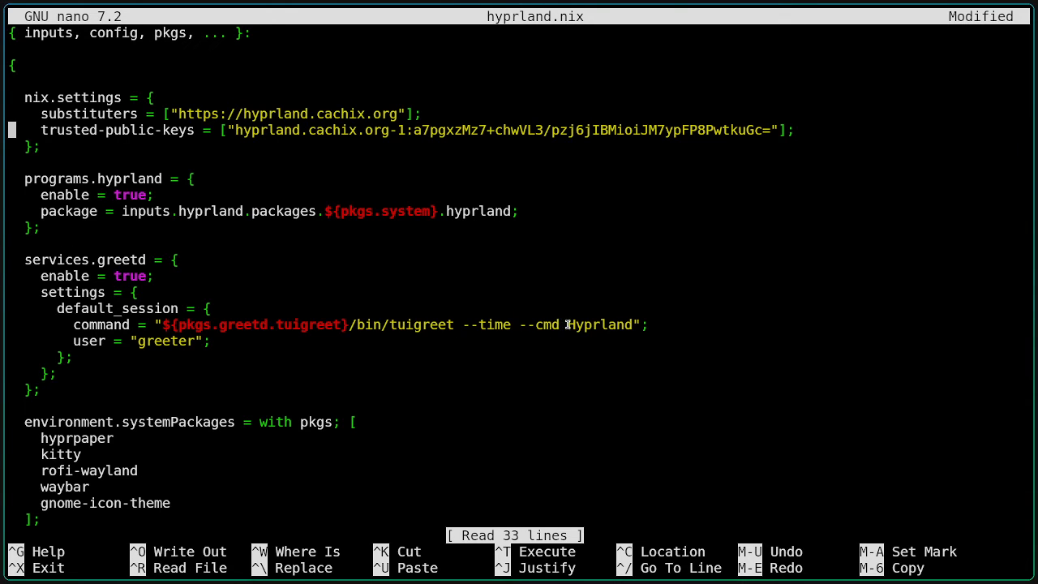
double_click(599, 324)
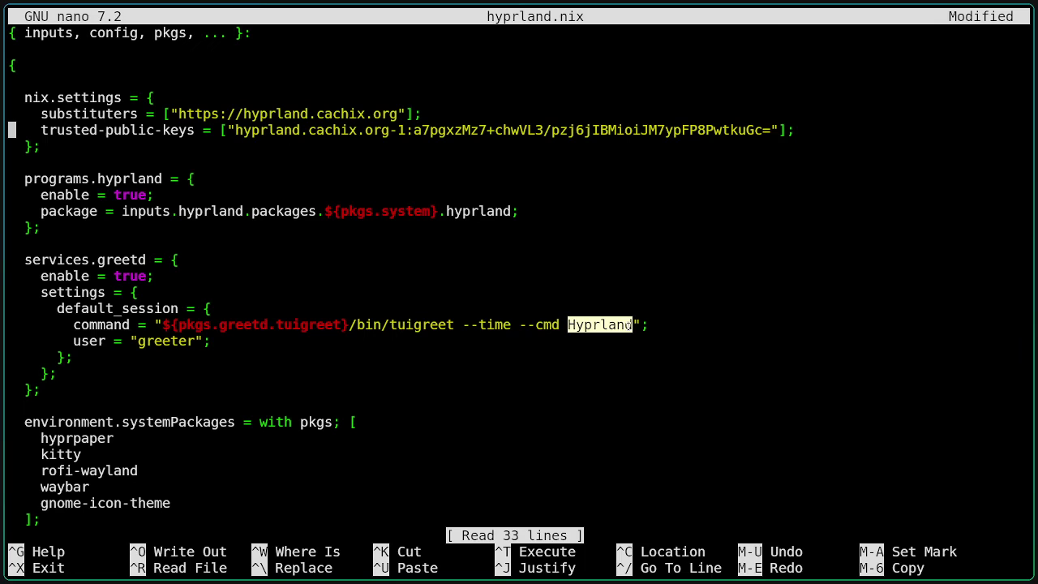
mouse_move(561, 314)
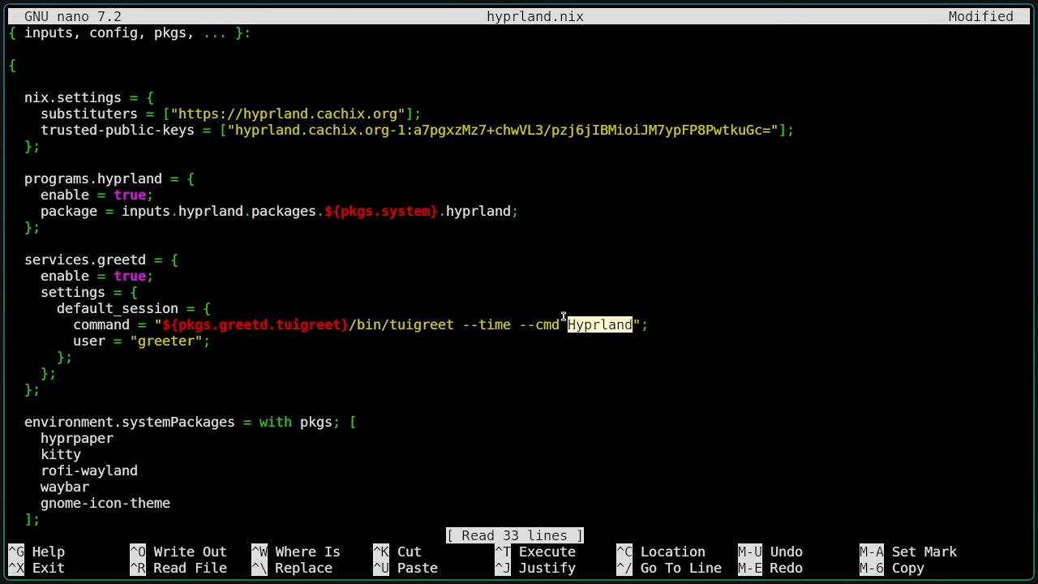
mouse_move(486, 289)
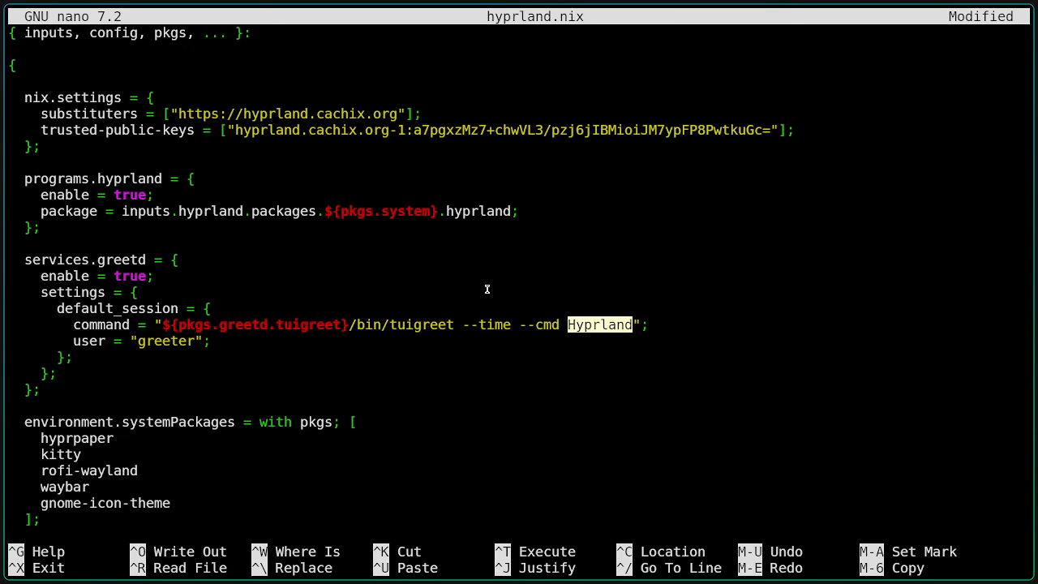
scroll(down, 3)
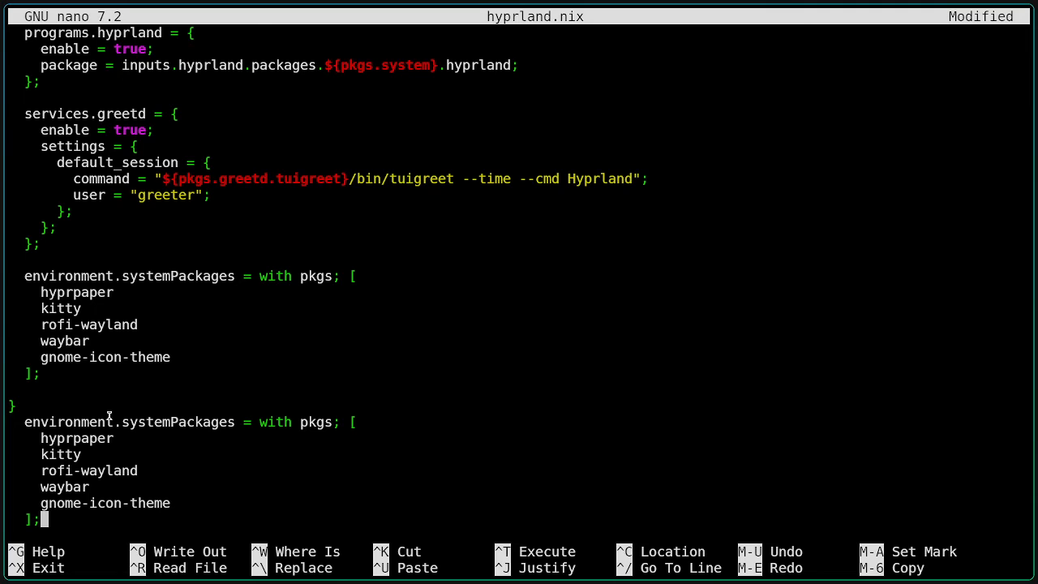
mouse_move(96, 276)
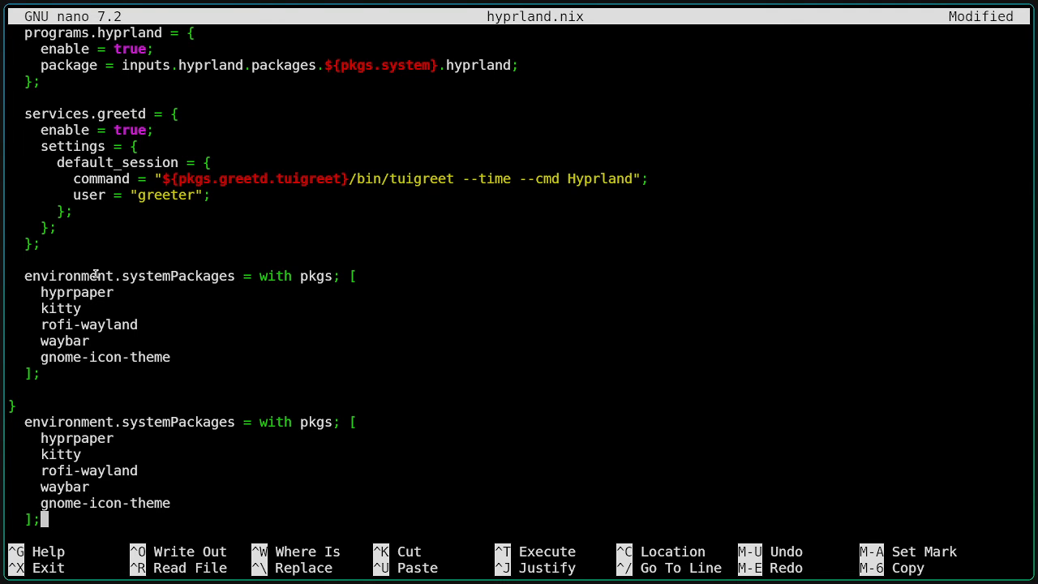
mouse_move(78, 308)
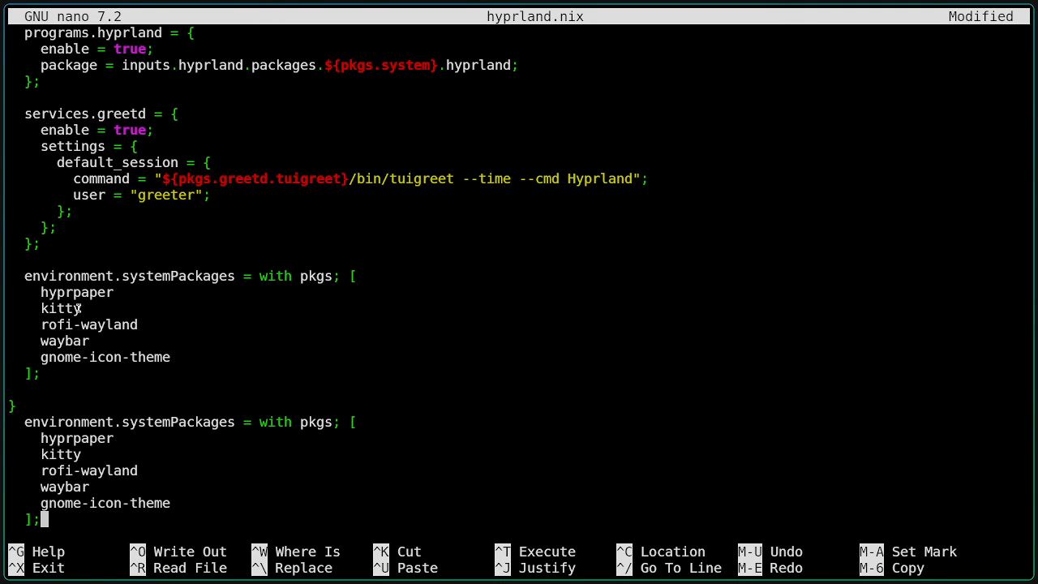
mouse_move(136, 308)
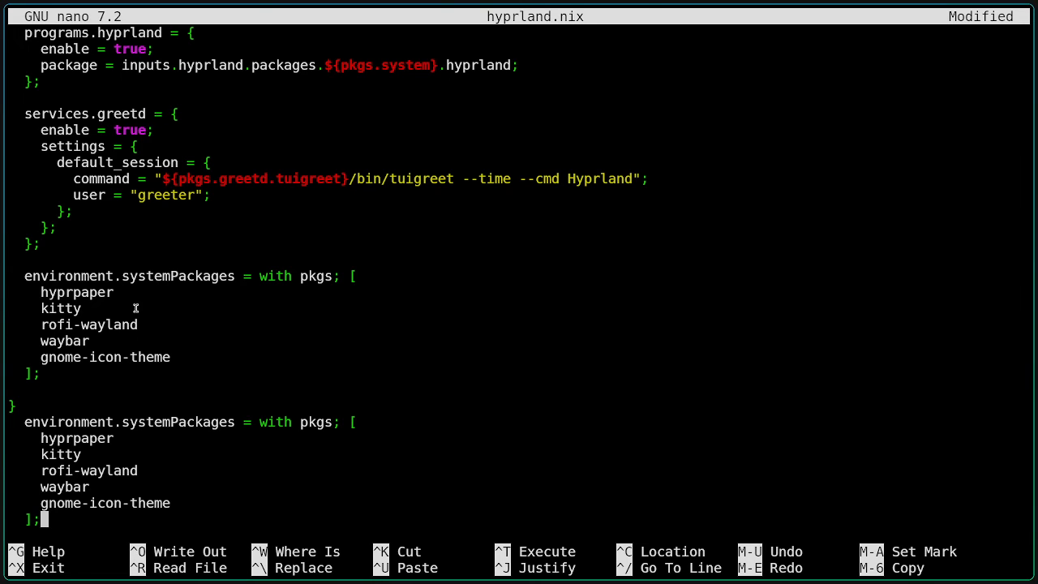
mouse_move(52, 324)
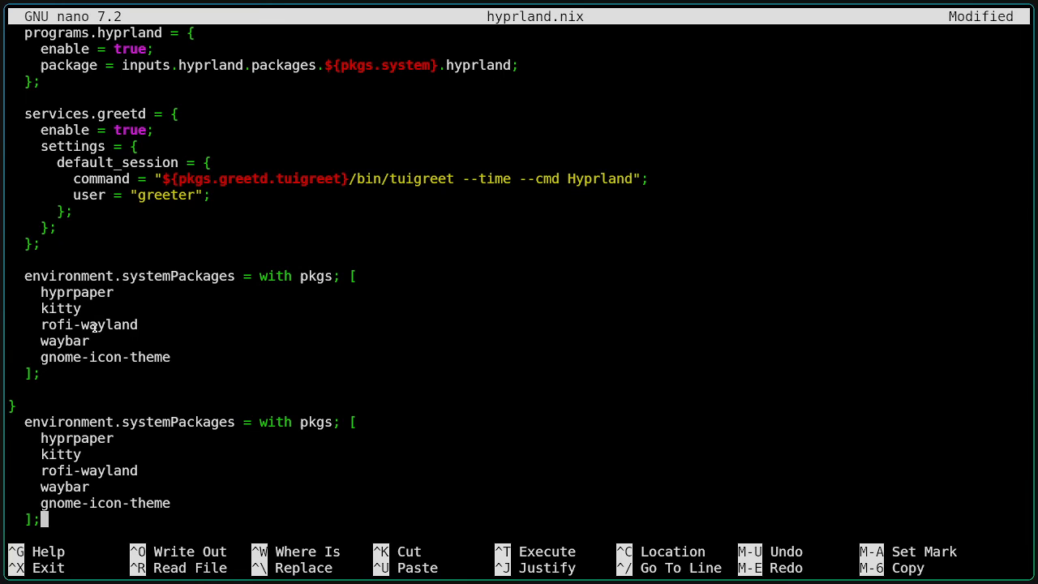
mouse_move(52, 367)
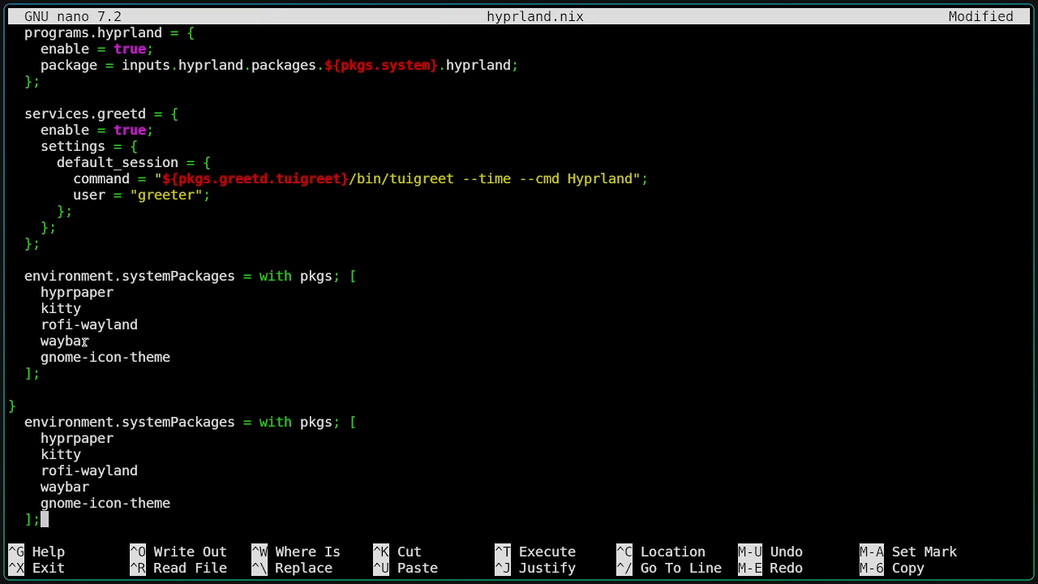
mouse_move(106, 331)
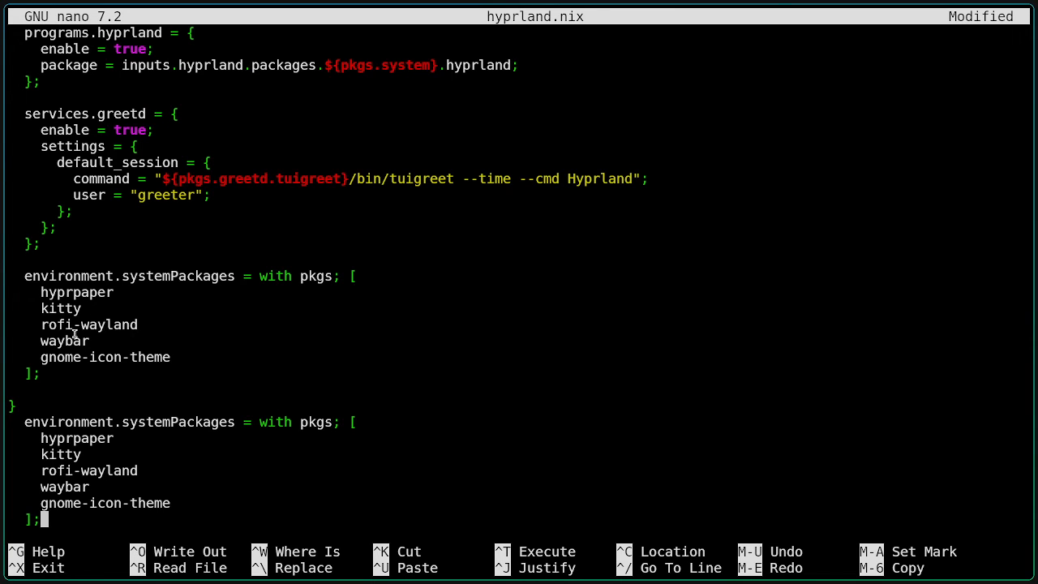
mouse_move(50, 357)
text(nixo)
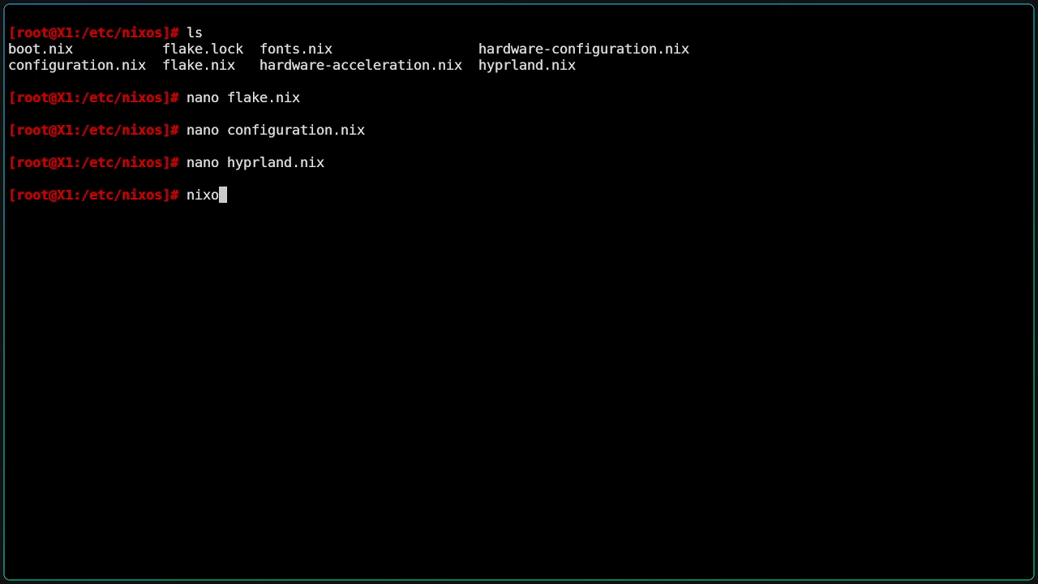
Step: Run nixos-rebuild switch, then edit ~/.config/hypr/hyprland.conf in nano
text(s-rebuild switch)
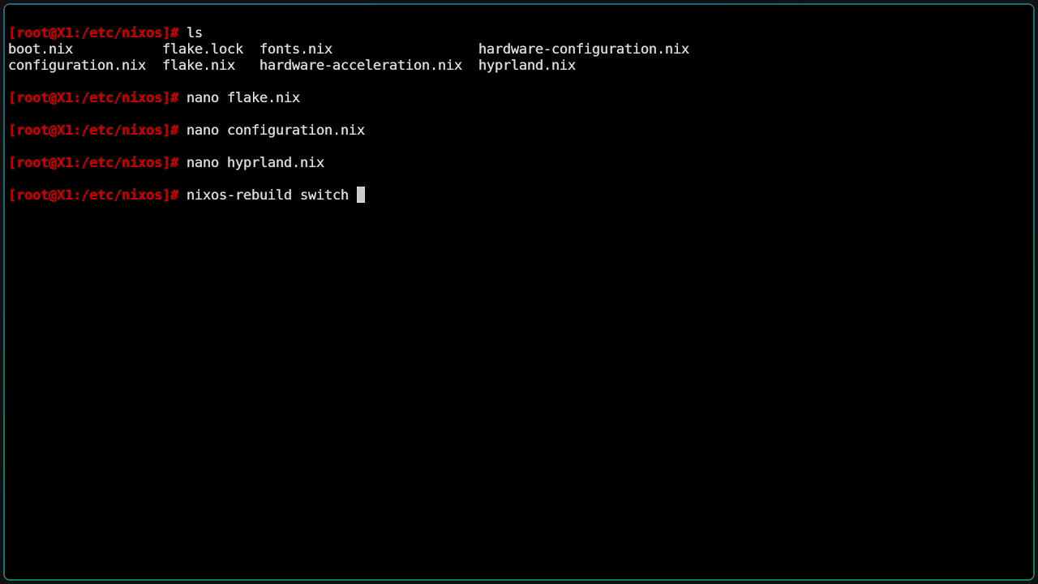
key(Return)
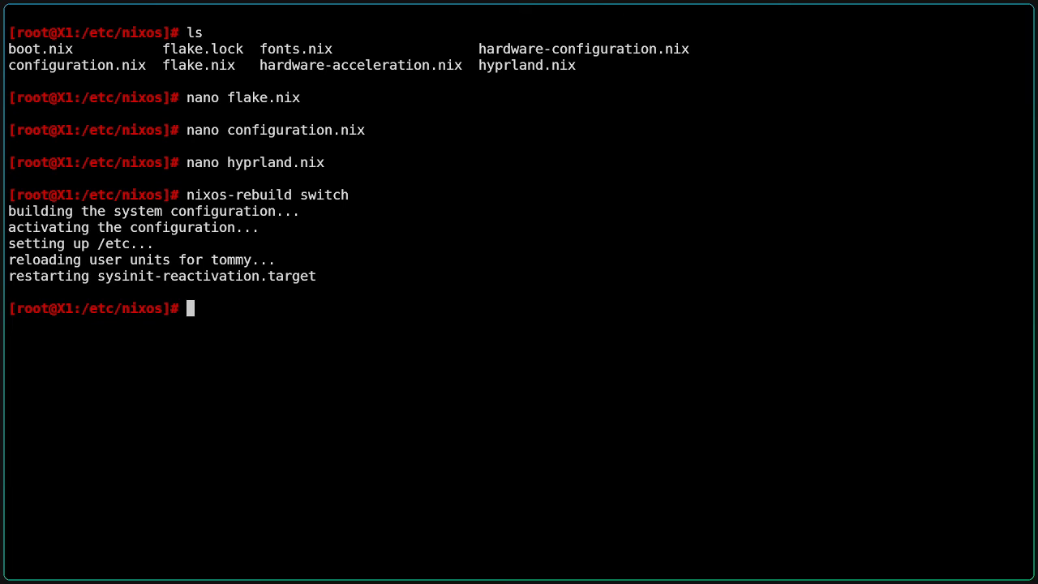
mouse_move(211, 88)
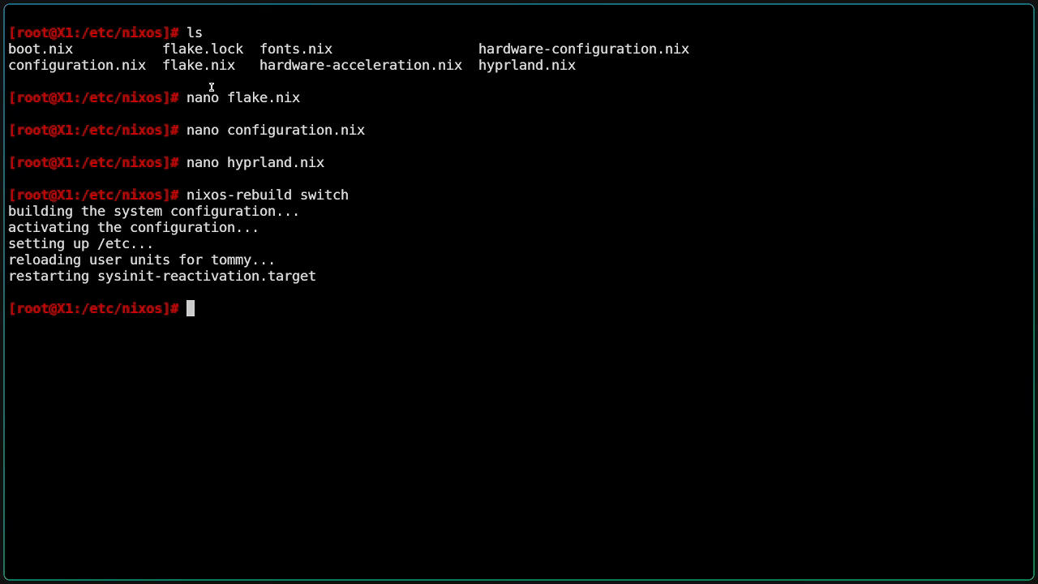
mouse_move(282, 227)
text(nano ~/)
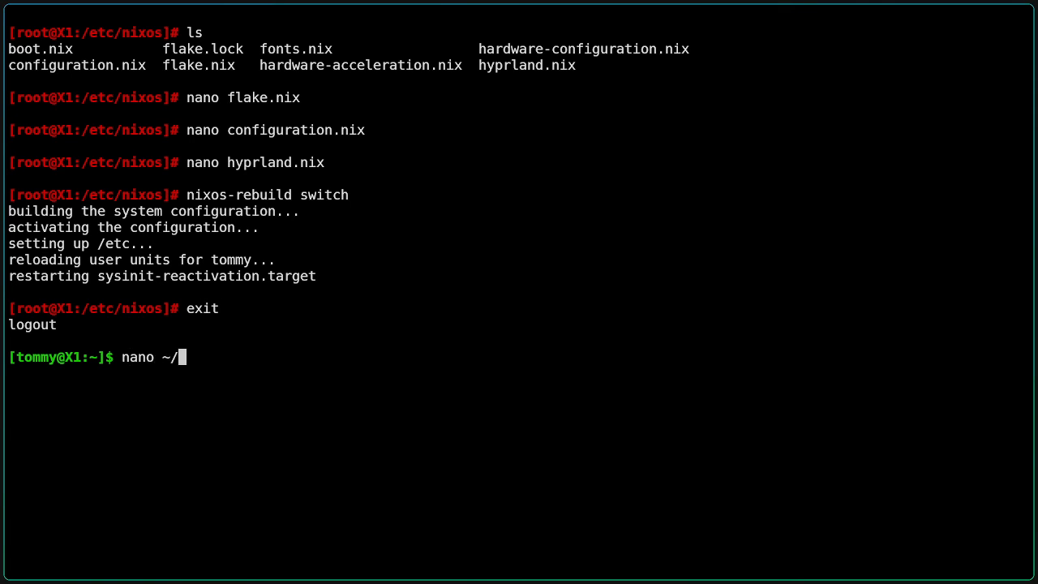
text(.config/hypr/hyprland.conf)
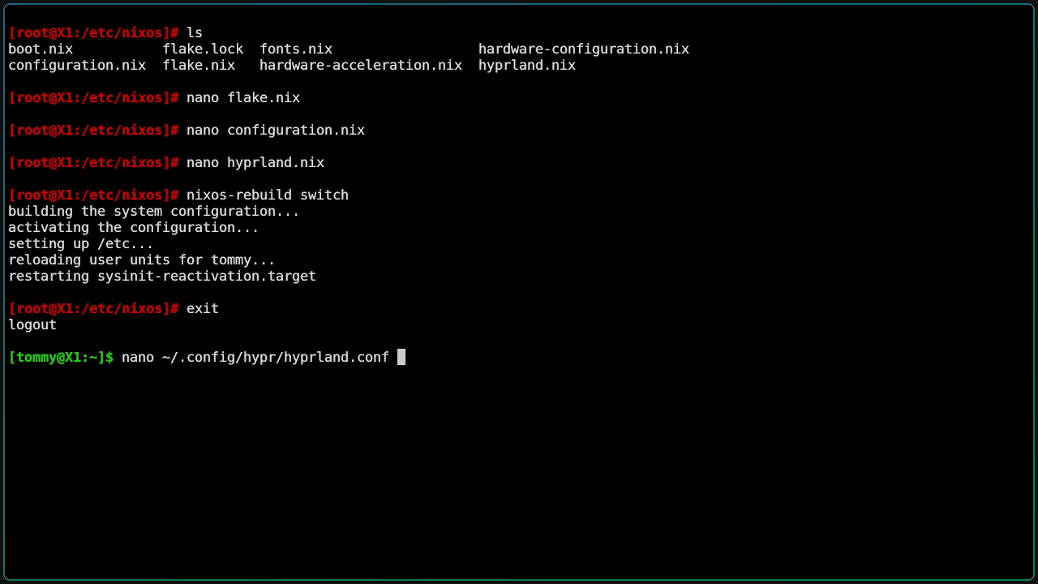
key(Return)
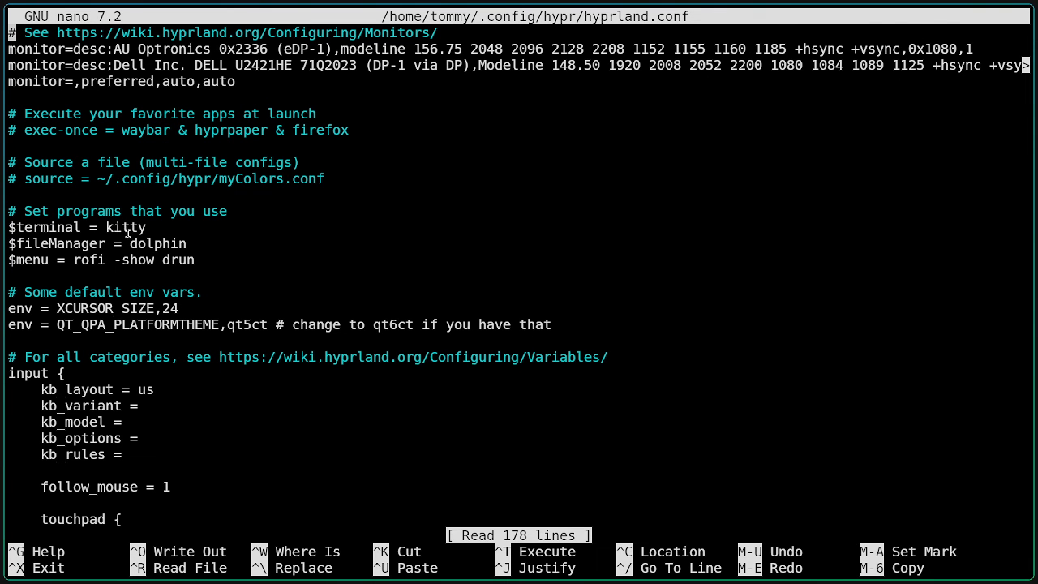
mouse_move(101, 142)
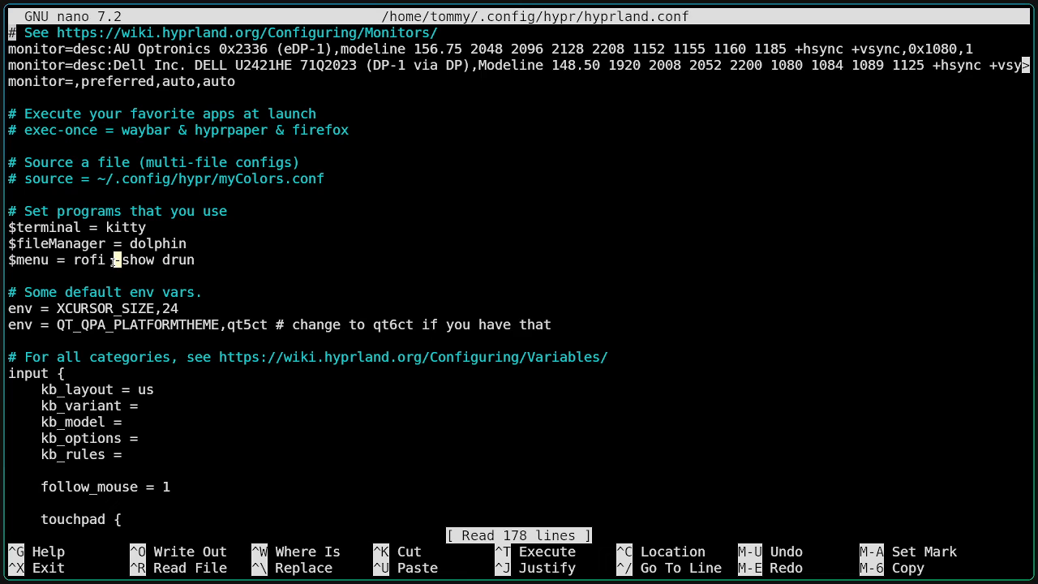
mouse_move(112, 266)
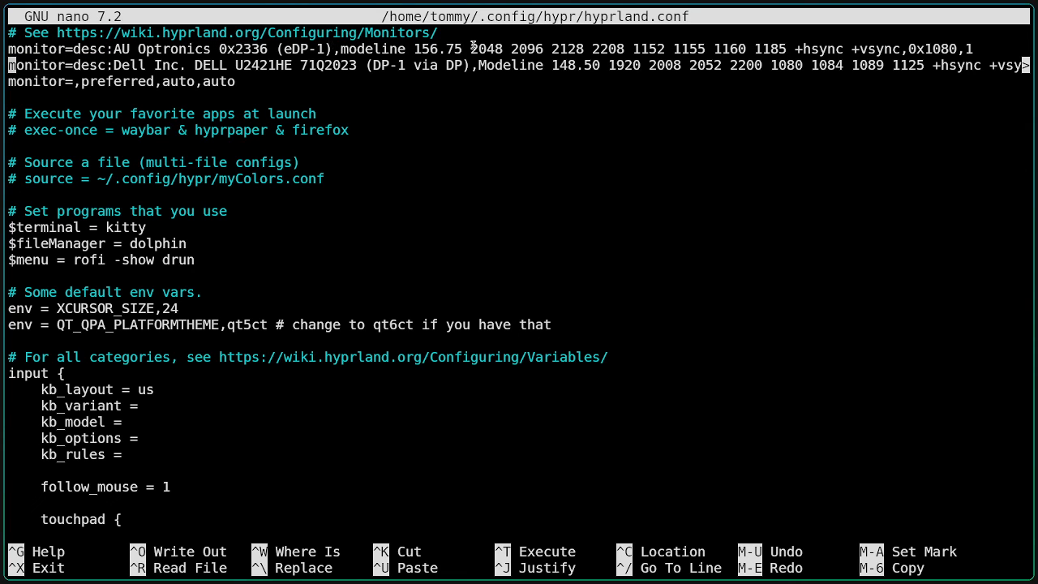
mouse_move(497, 127)
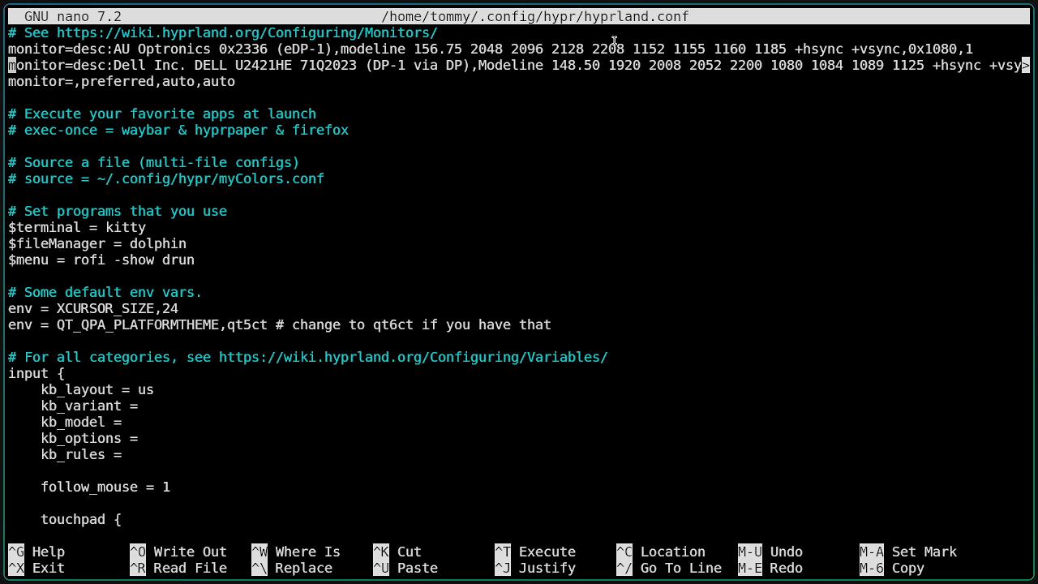
double_click(649, 49)
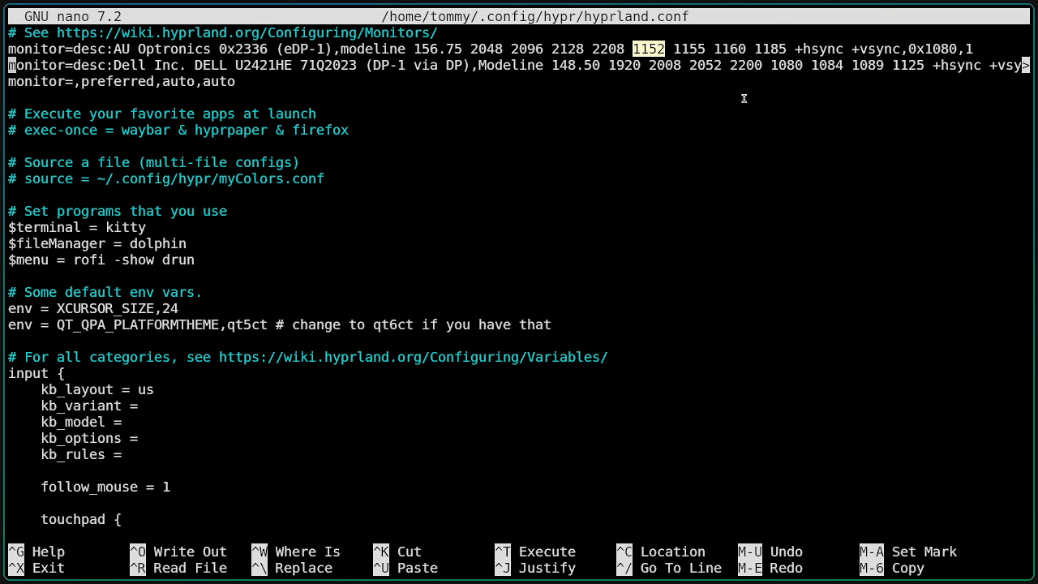
mouse_move(671, 48)
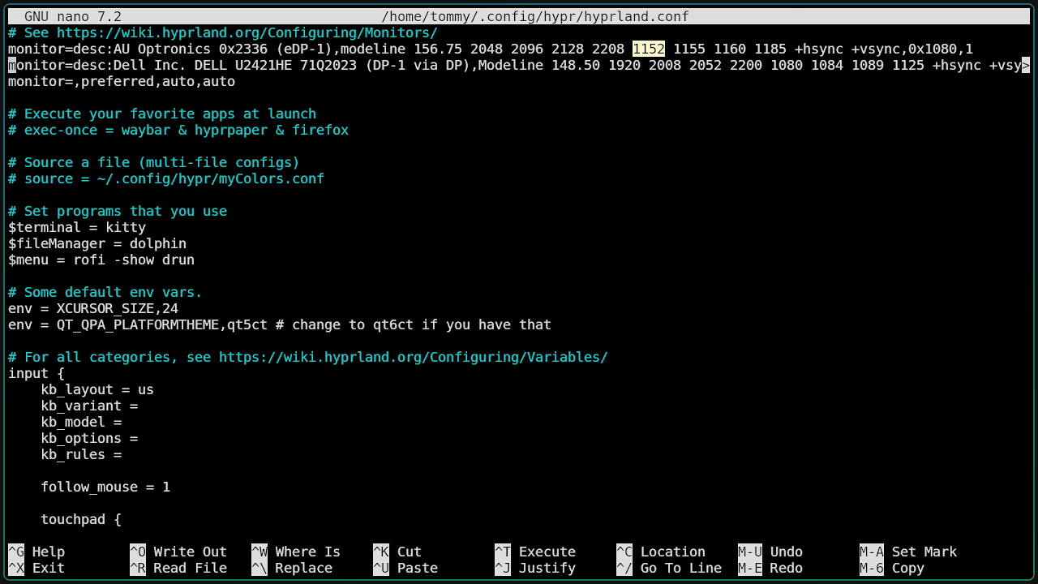
mouse_move(908, 49)
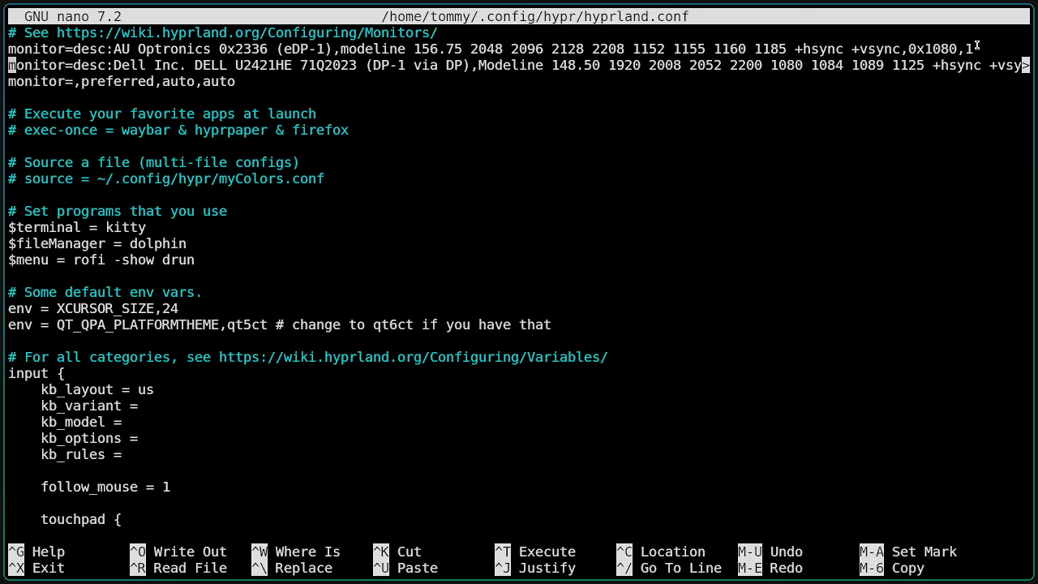
mouse_move(864, 77)
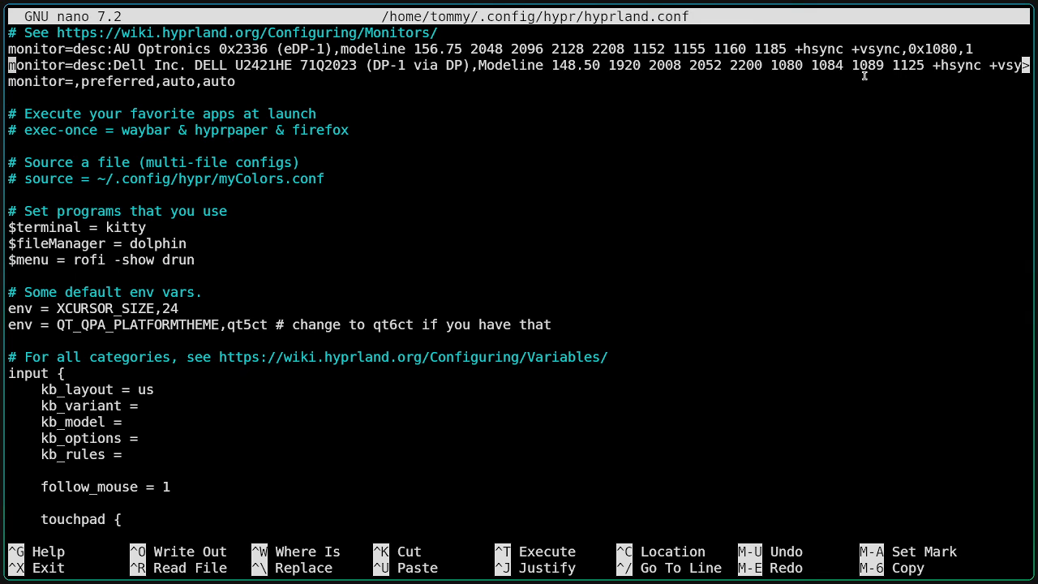
mouse_move(769, 84)
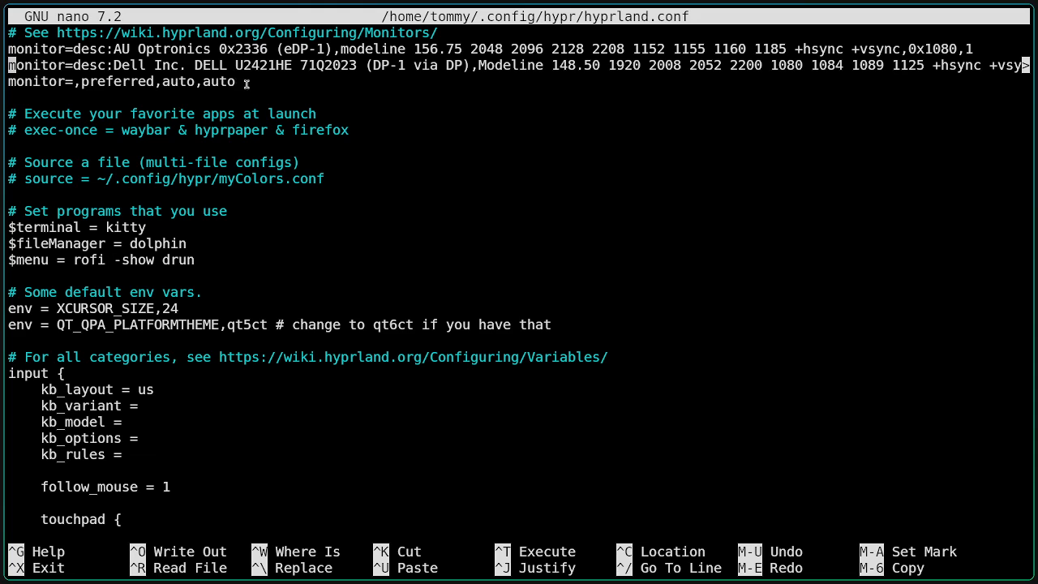
mouse_move(246, 82)
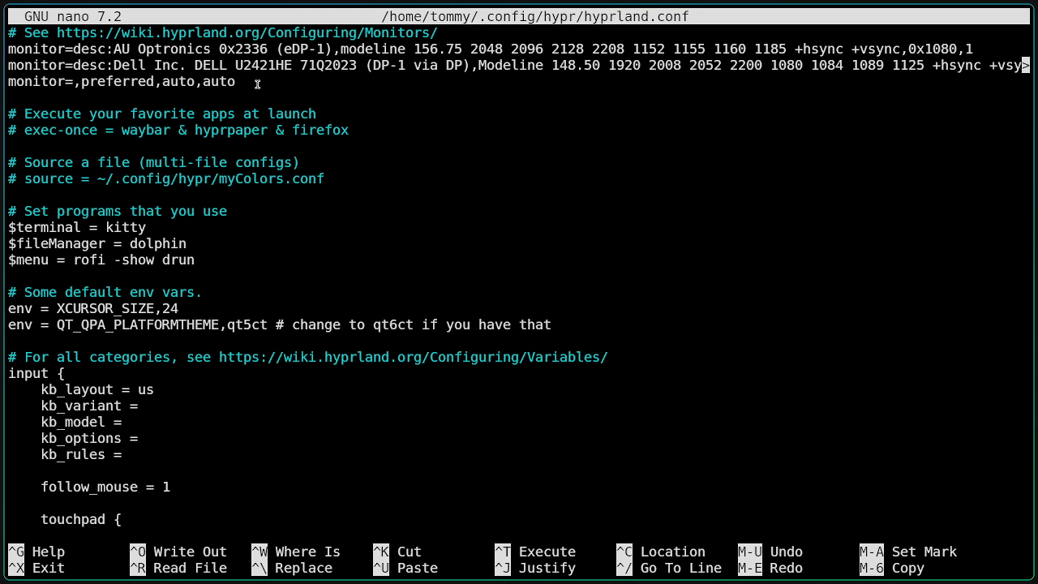